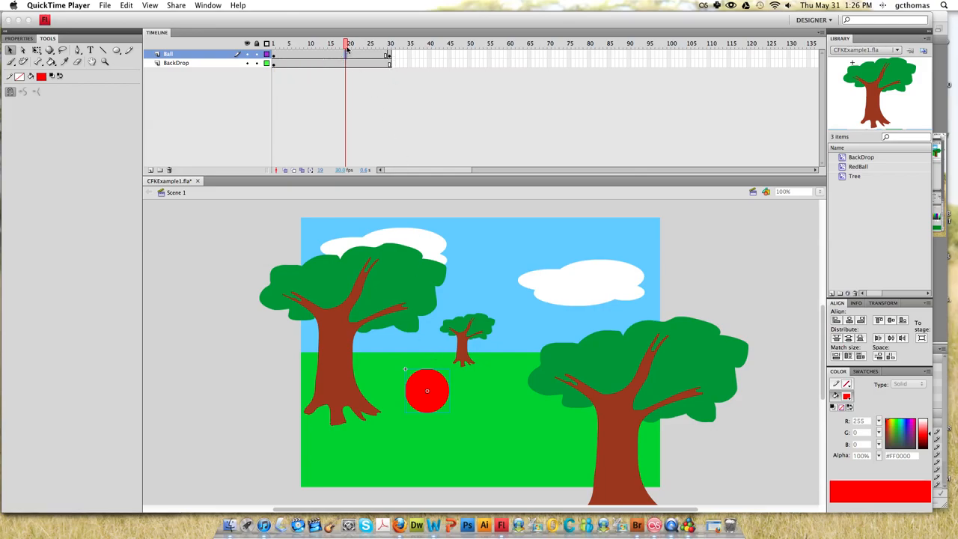
Return to frame 1 and move the red ball up into the sky above the left tree
click(48, 18)
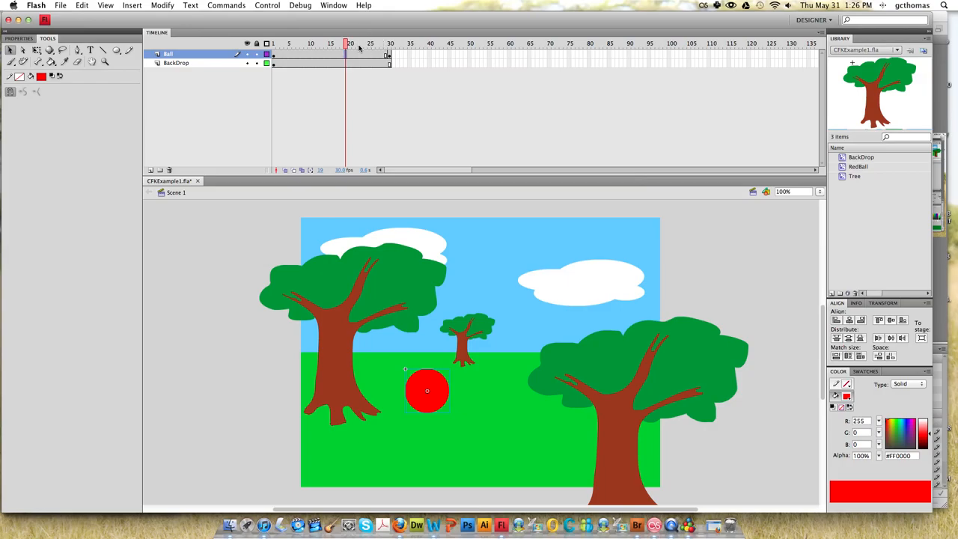
click(386, 43)
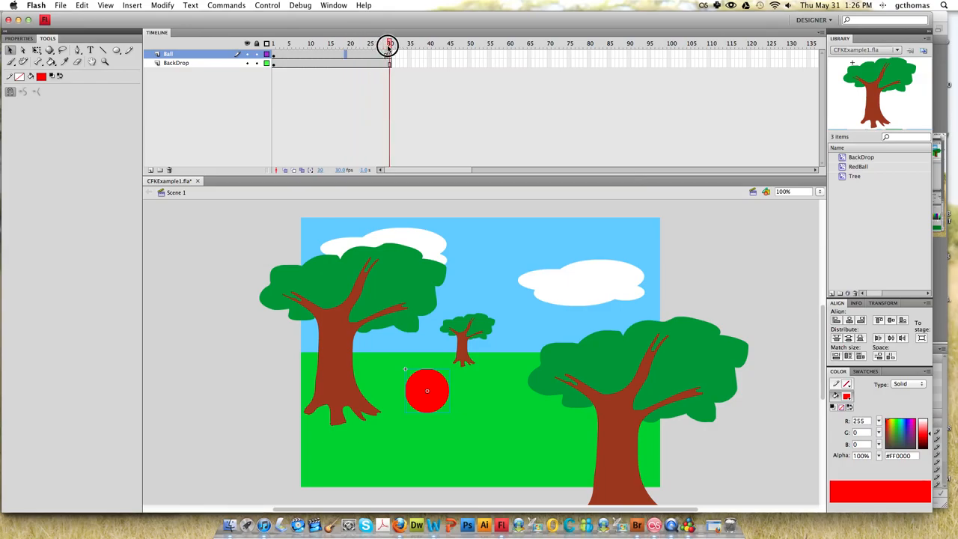
drag(389, 43, 277, 43)
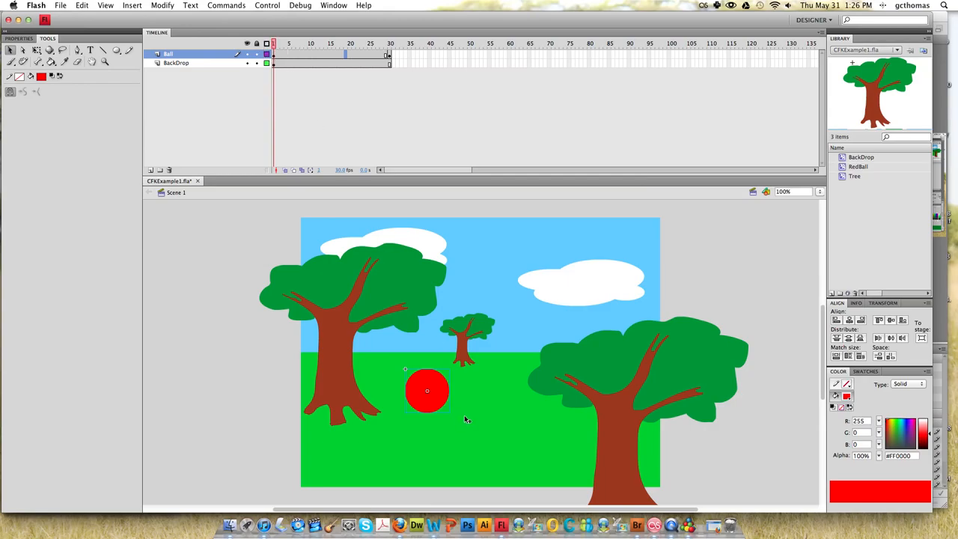
mouse_move(418, 350)
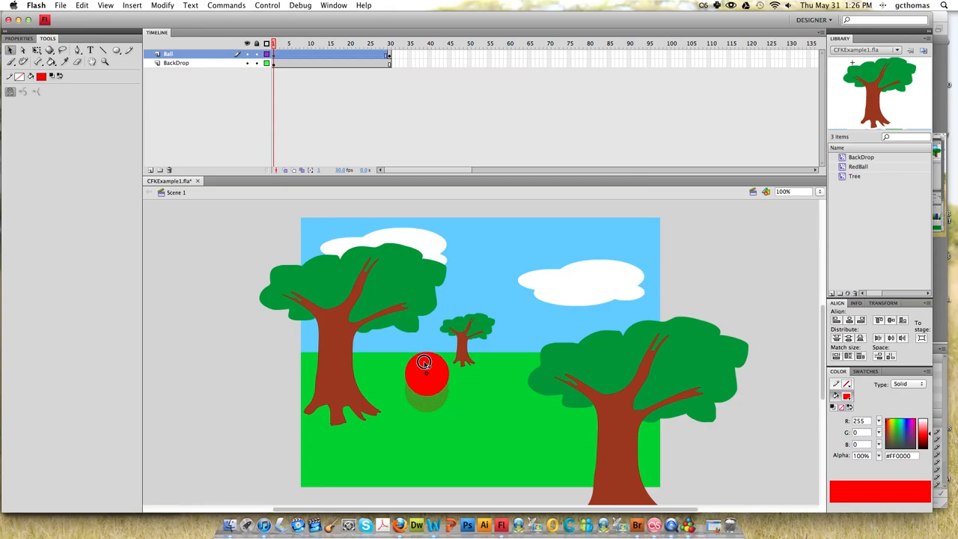
drag(425, 364, 427, 246)
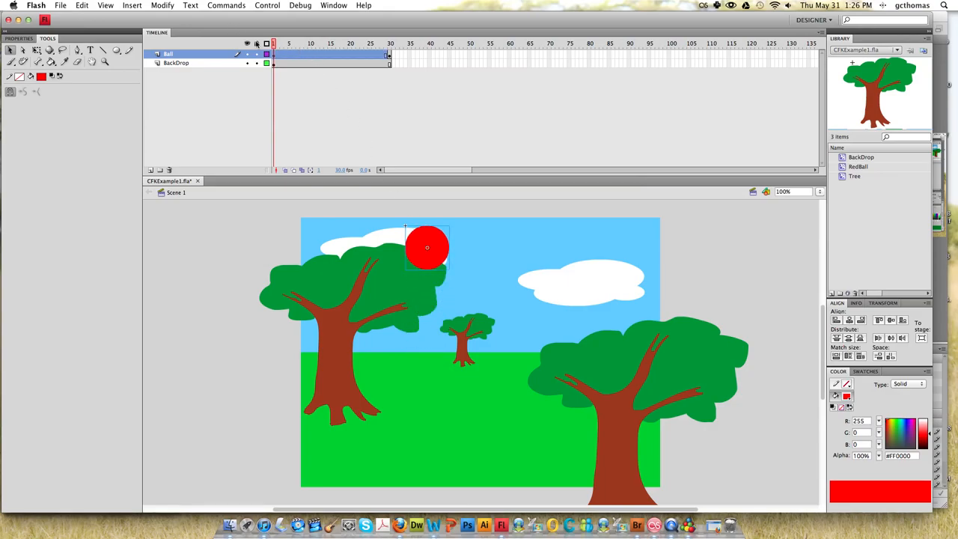
click(310, 42)
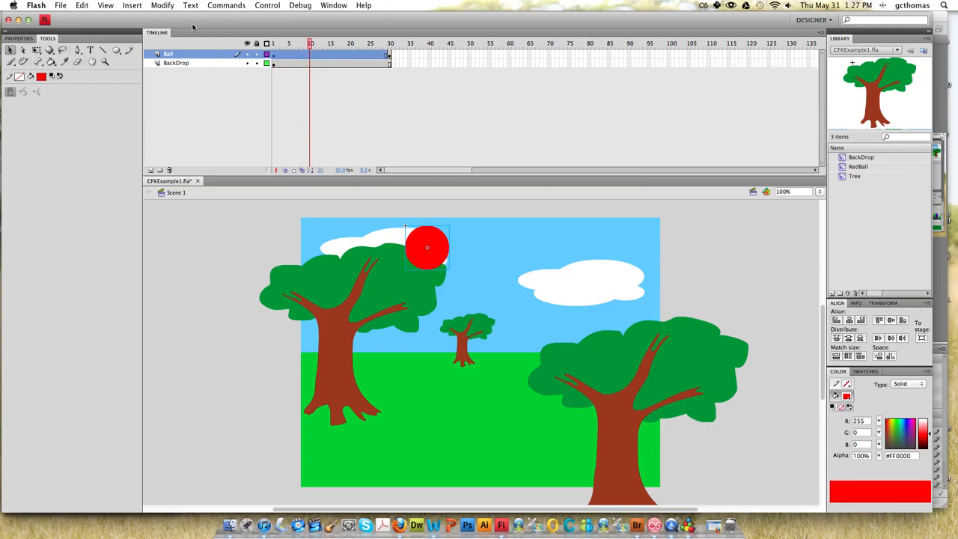
Apply a classic tween to the ball layer and scrub to frame 30 to watch it fall to the grass
click(162, 6)
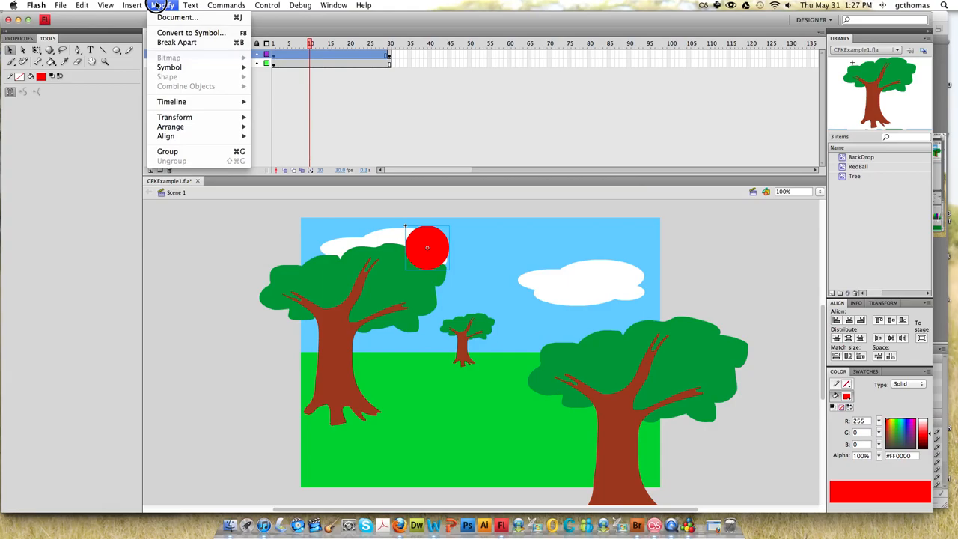
click(132, 6)
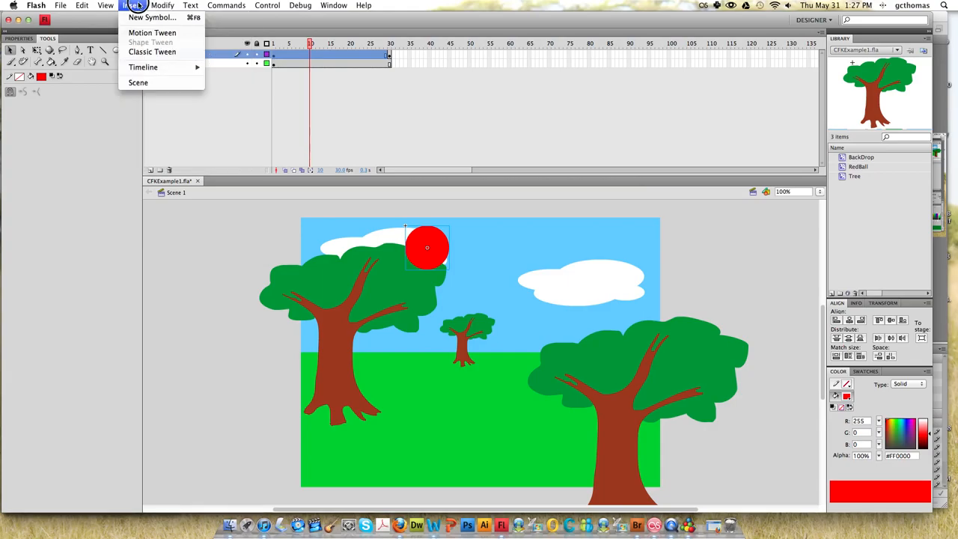
mouse_move(153, 42)
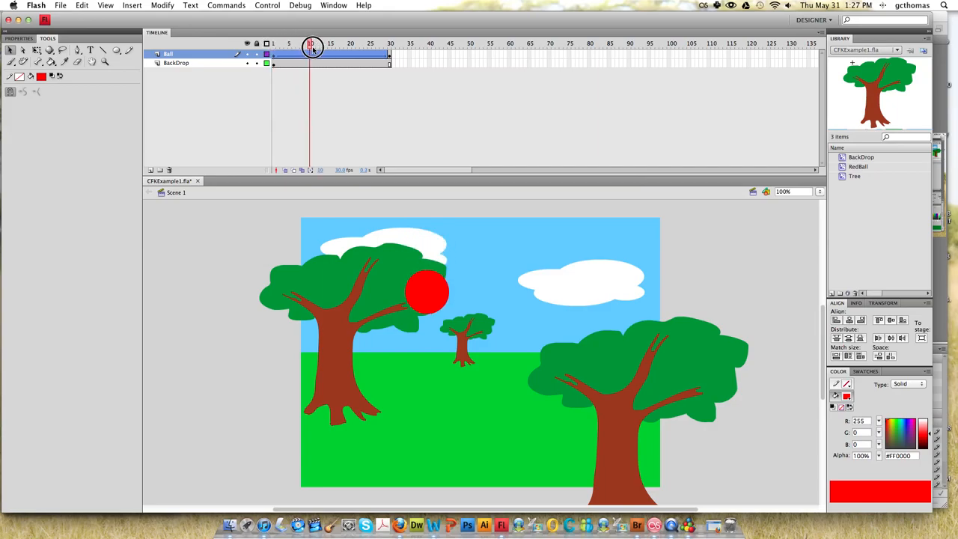
drag(311, 46, 389, 46)
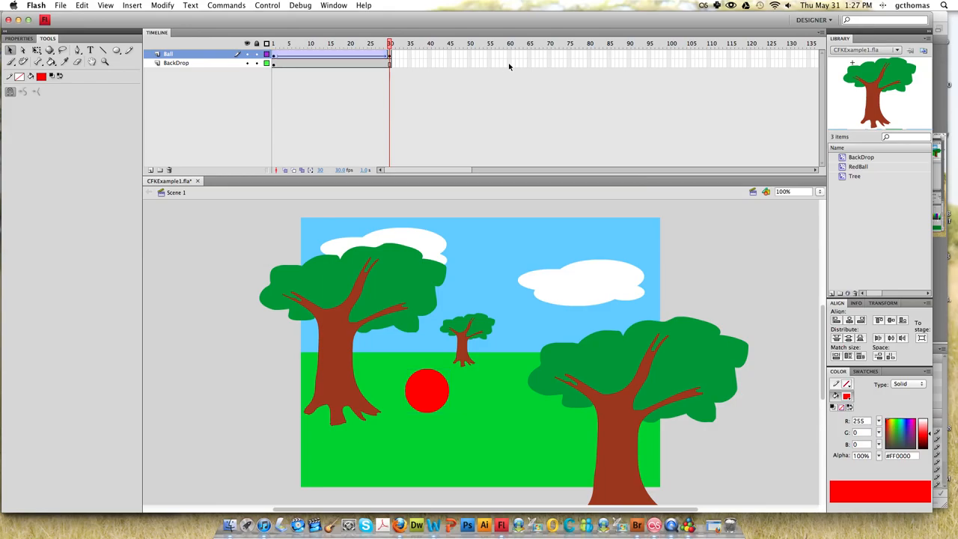
Extend the backdrop and ball layers out to frame 60 with F5
click(177, 63)
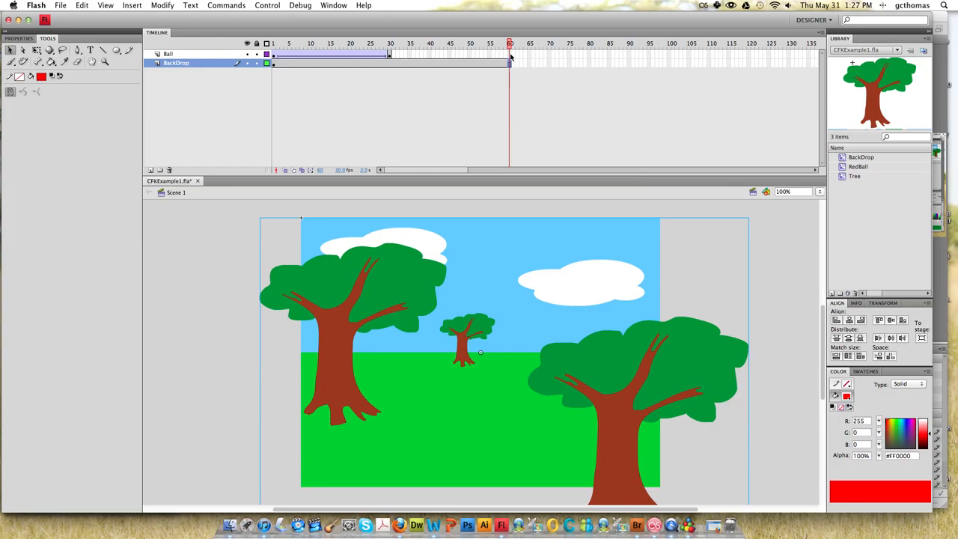
click(171, 54)
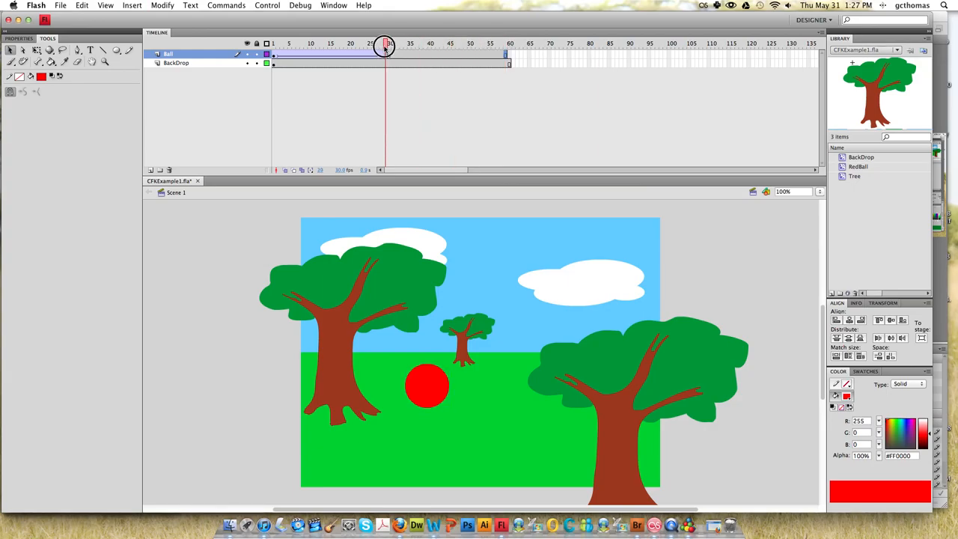
click(507, 43)
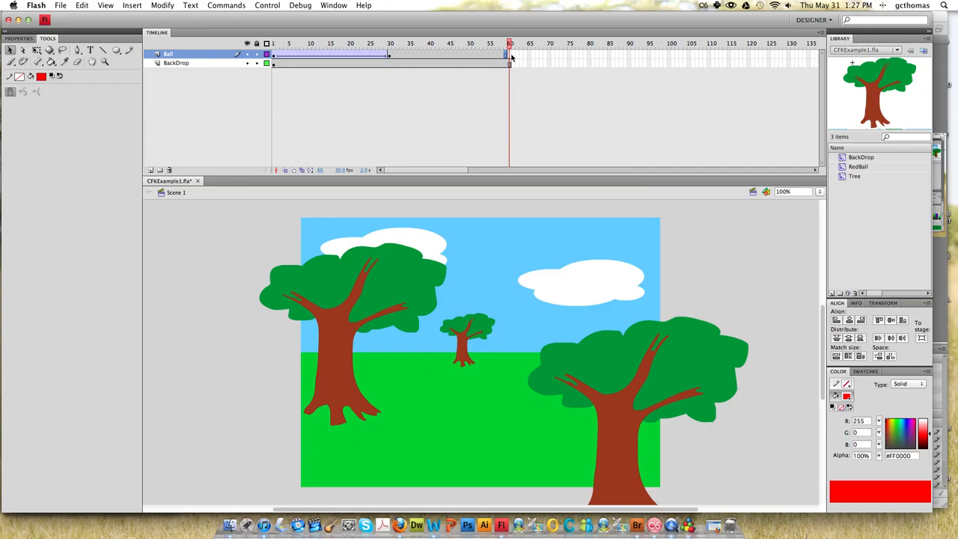
click(506, 46)
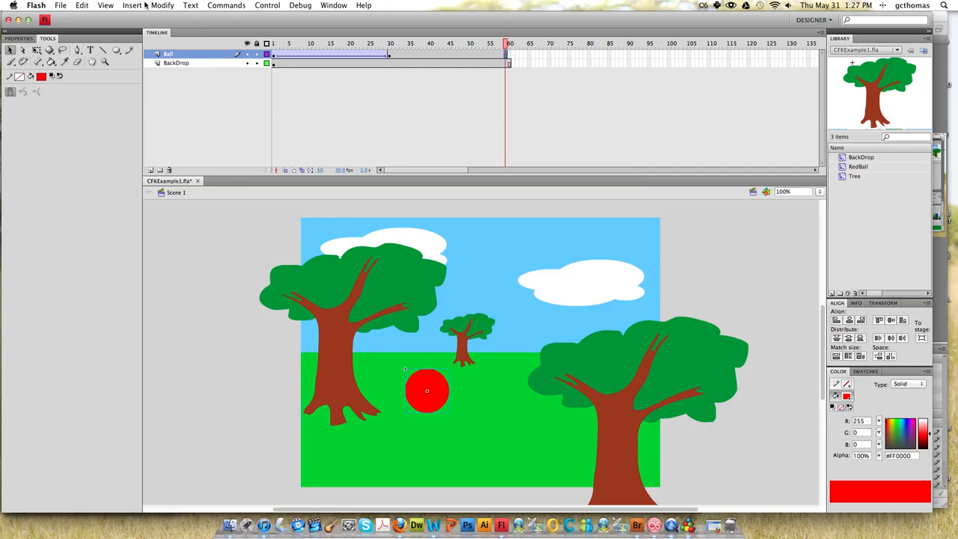
click(167, 6)
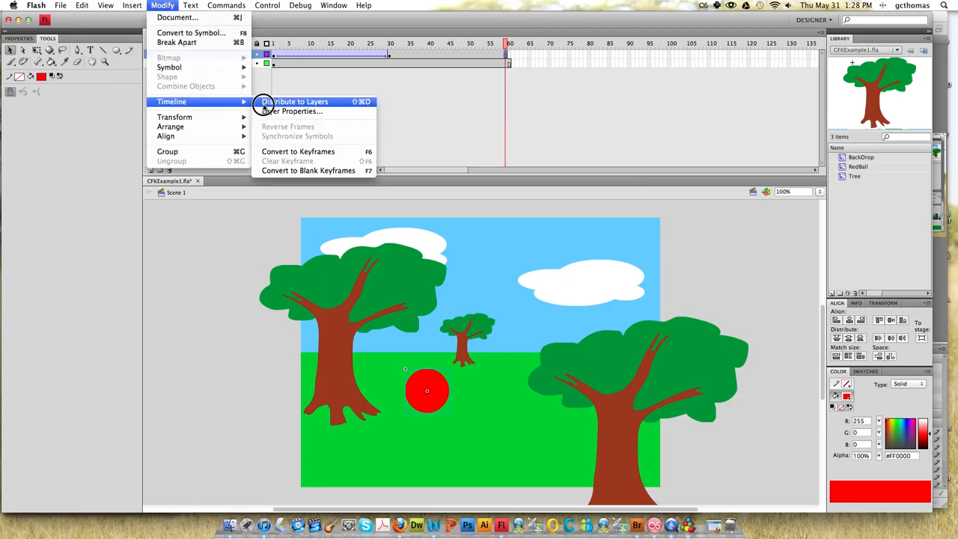
click(296, 102)
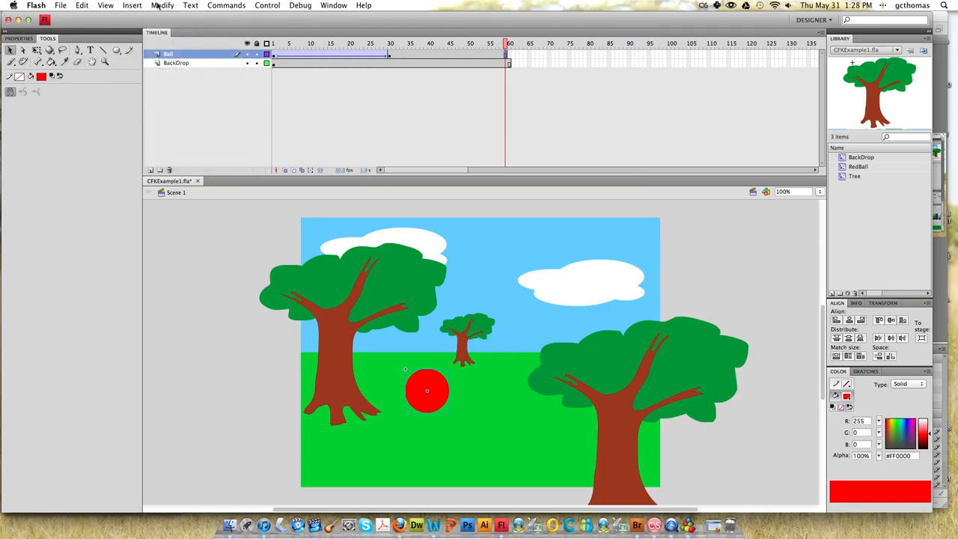
Insert a keyframe near frame 48 on the ball layer for the bounce
right_click(510, 54)
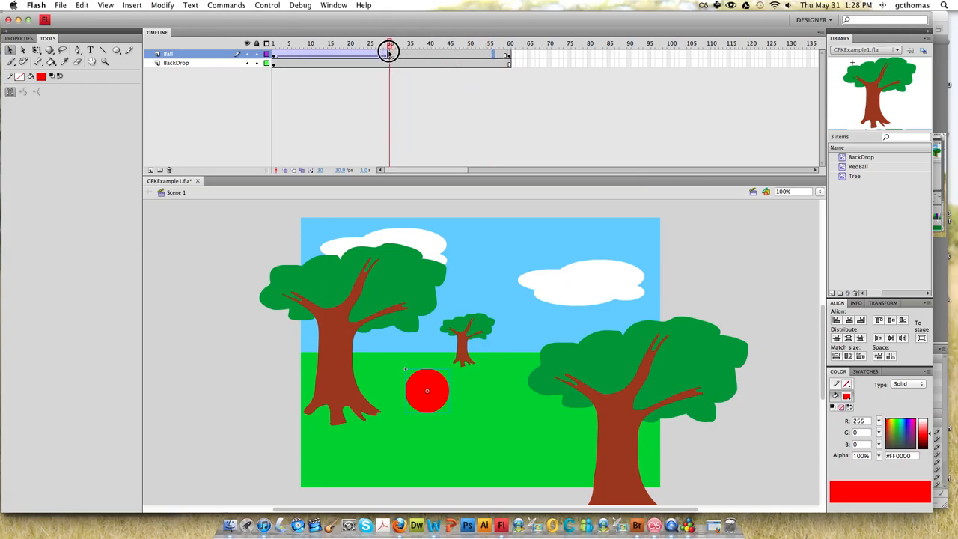
click(473, 44)
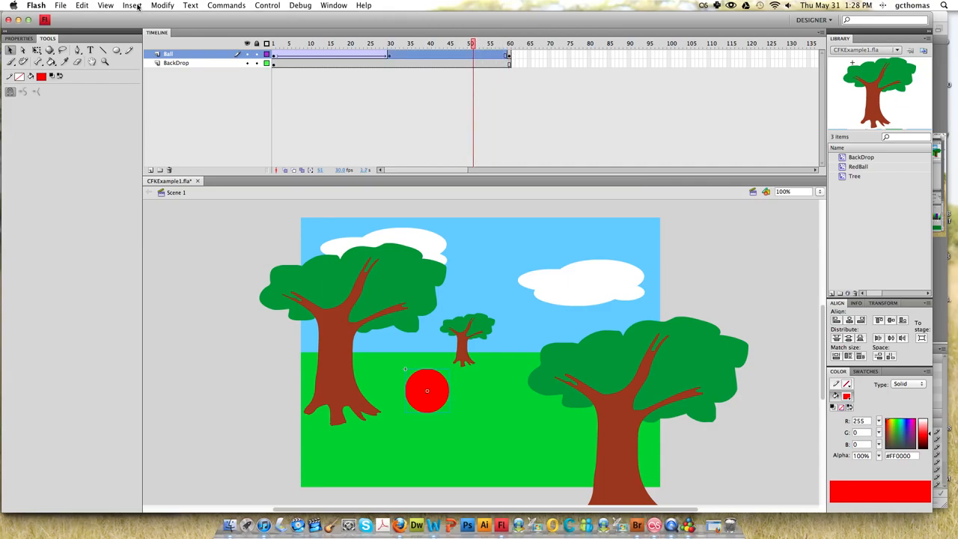
click(135, 6)
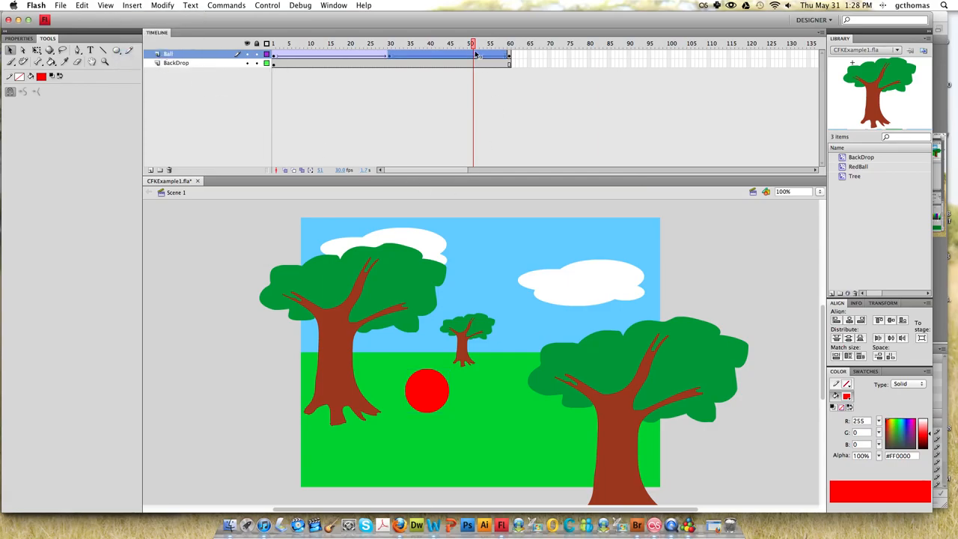
click(389, 54)
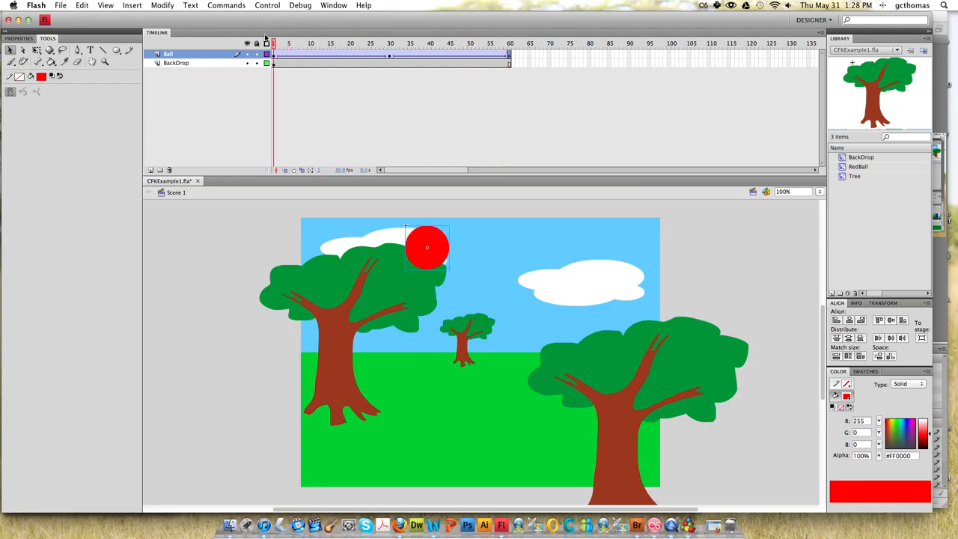
Preview the bounce by checking the ball's position around frames 55 and 20
click(489, 42)
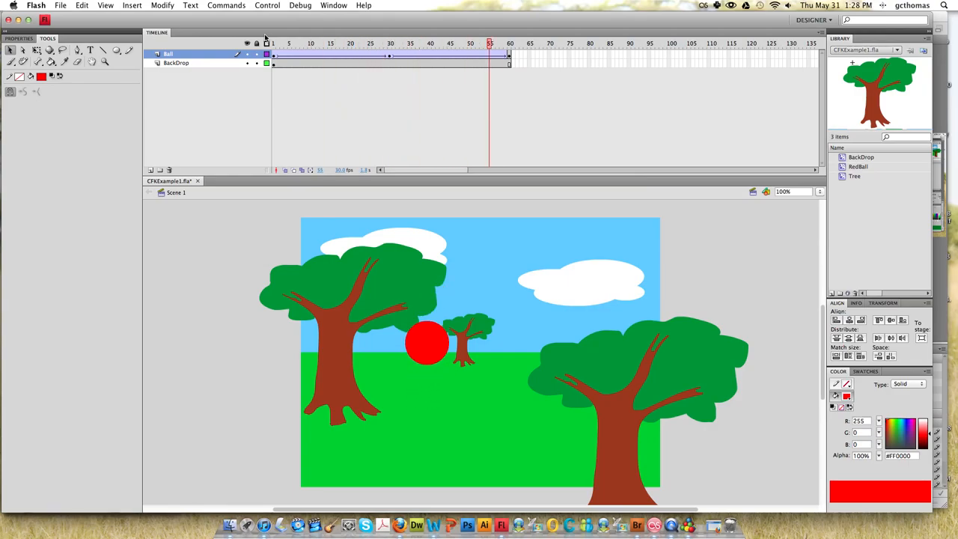
click(342, 44)
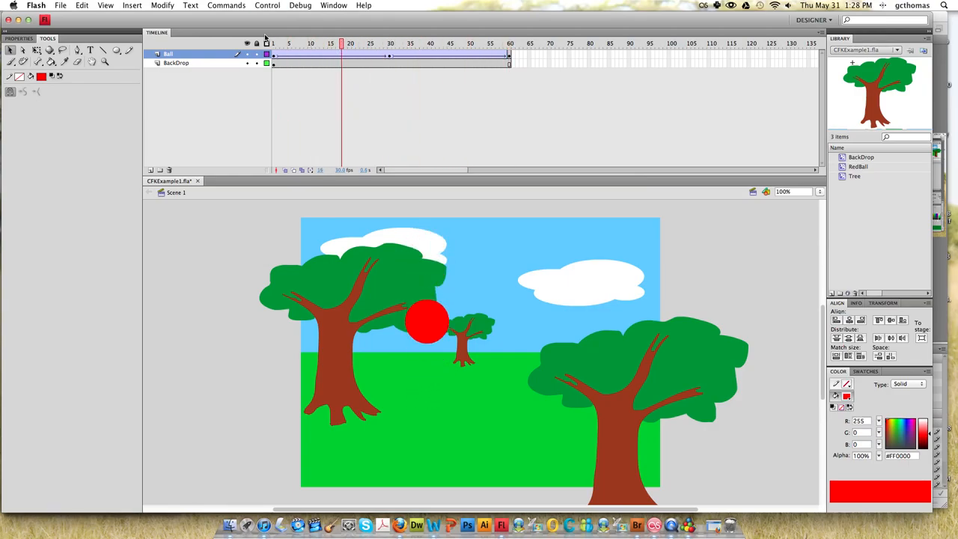